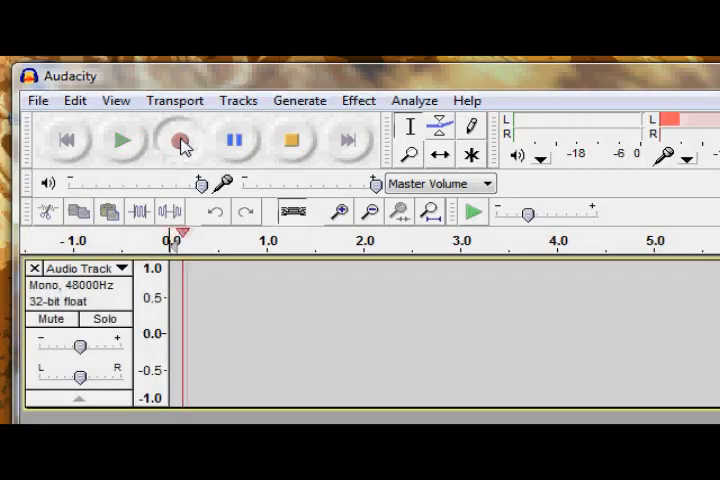
# Start recording in Audacity before switching to the Python IDLE shell
pyautogui.click(180, 140)
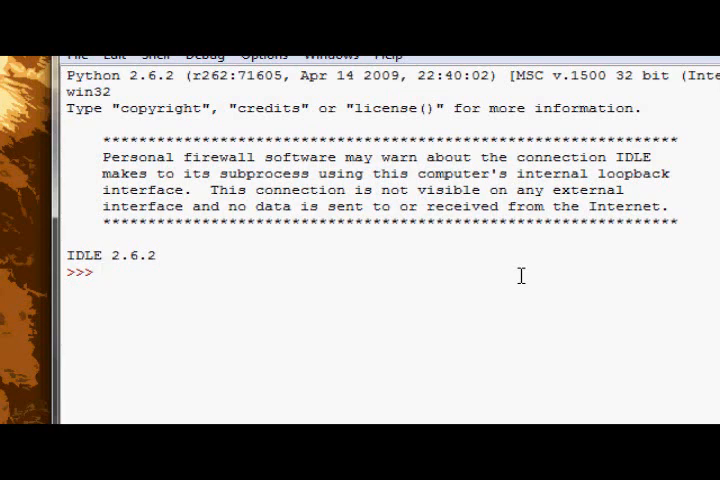
# Enter the assignment string = 'Hello %s', trying %i and %f before settling on %s
pyautogui.click(96, 272)
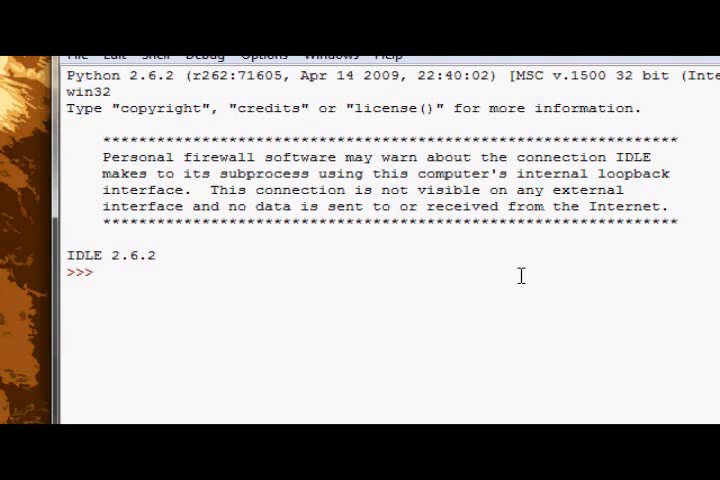
pyautogui.write('s')
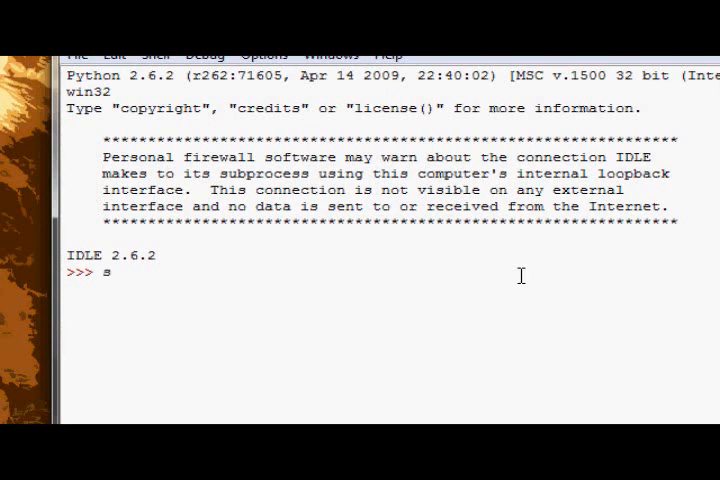
pyautogui.write('tring')
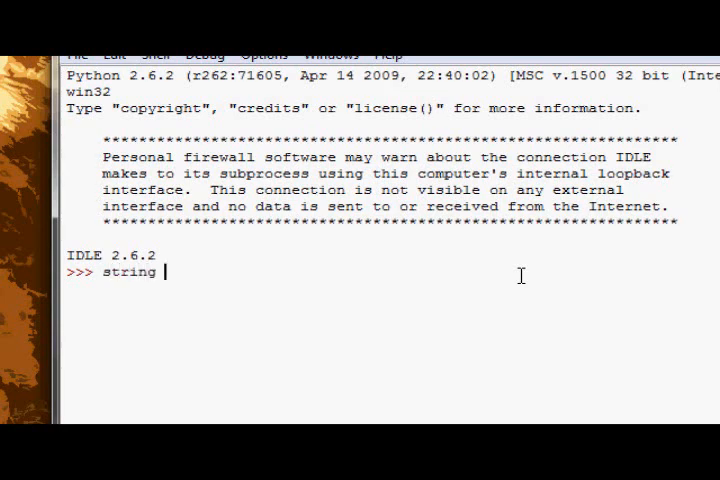
pyautogui.write('=')
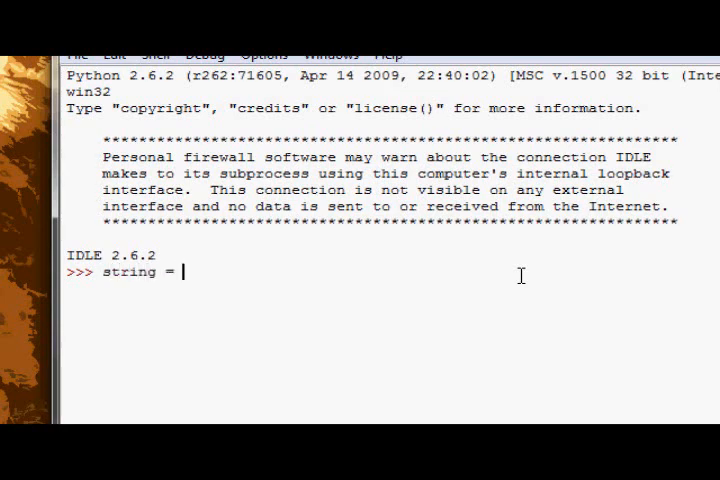
pyautogui.write("'")
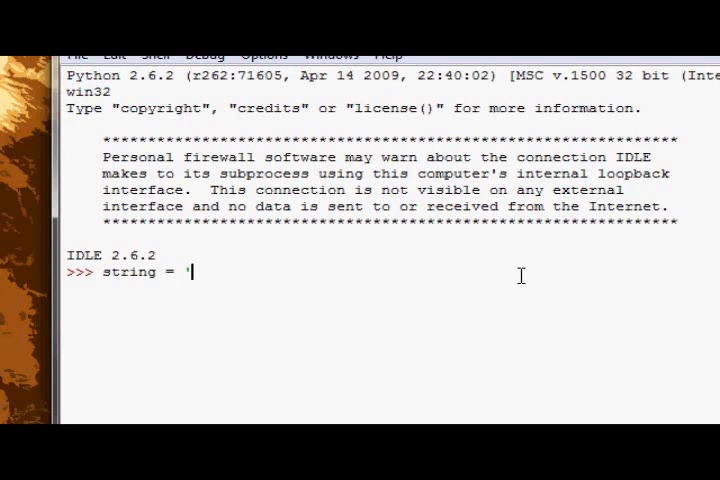
pyautogui.write('Hello')
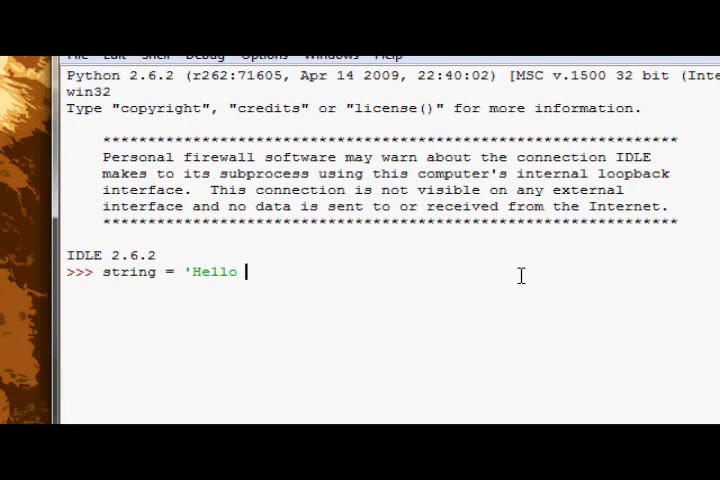
pyautogui.write('%')
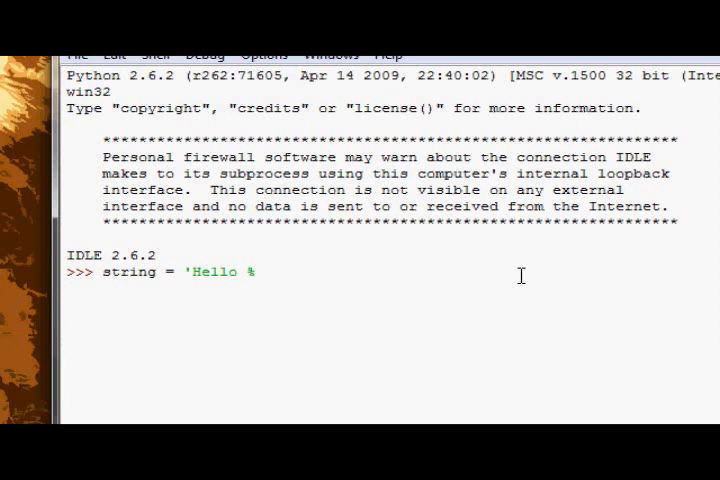
pyautogui.write('s')
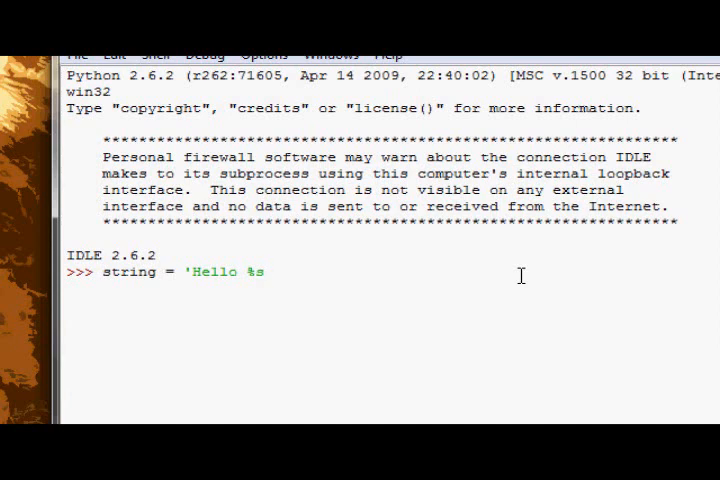
pyautogui.write('i')
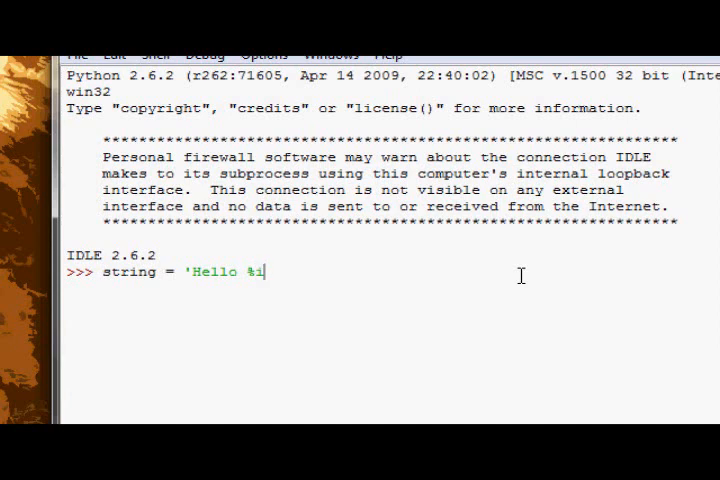
pyautogui.press('backspace')
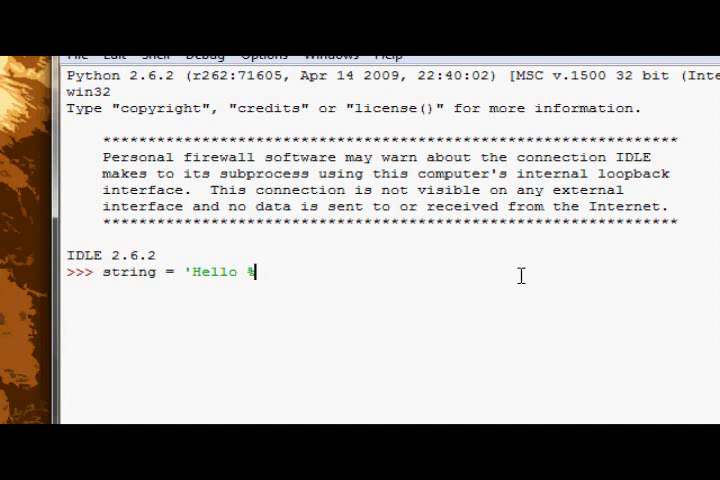
pyautogui.write('f')
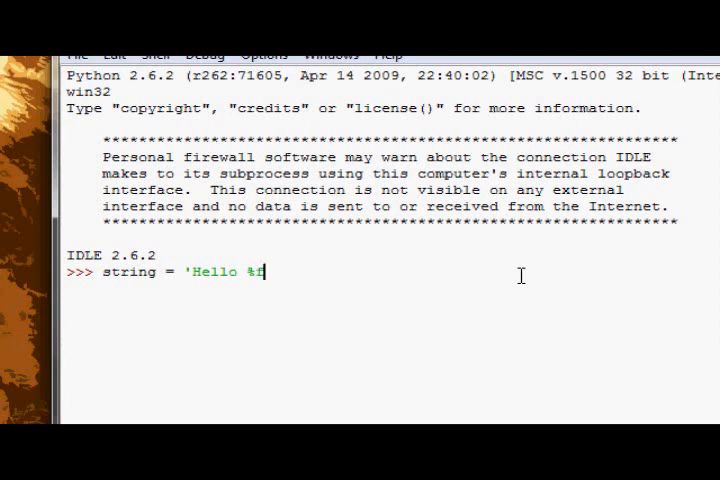
pyautogui.press('Backspace')
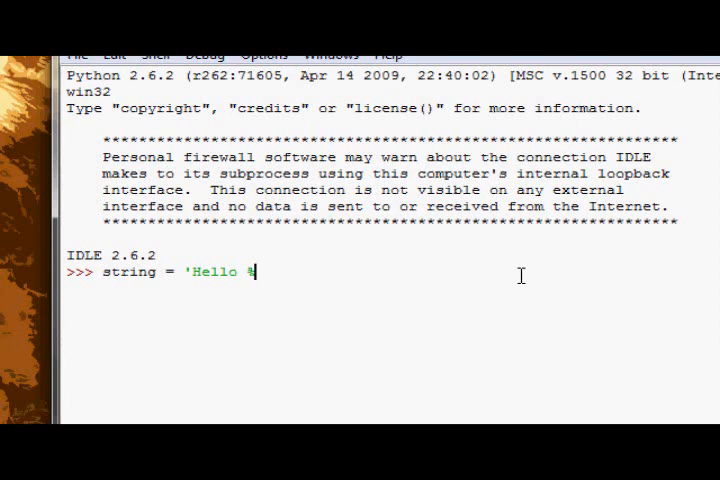
pyautogui.write("s'")
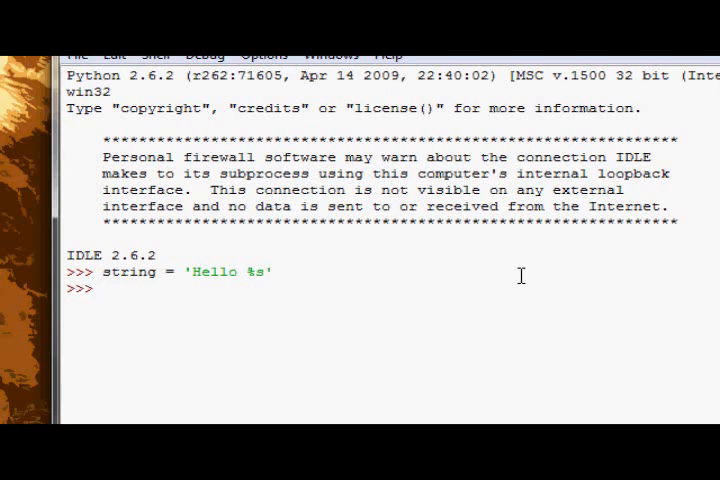
# Print the template and format 'Hello %s' with 'World' to show Hello World
pyautogui.write('print string')
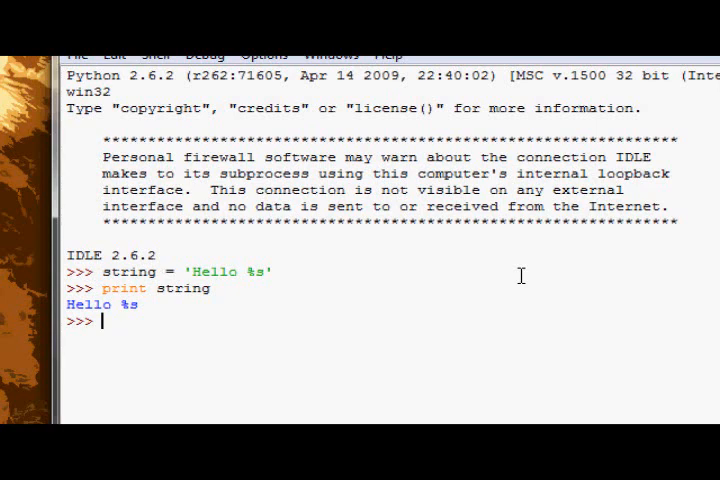
pyautogui.write('print s')
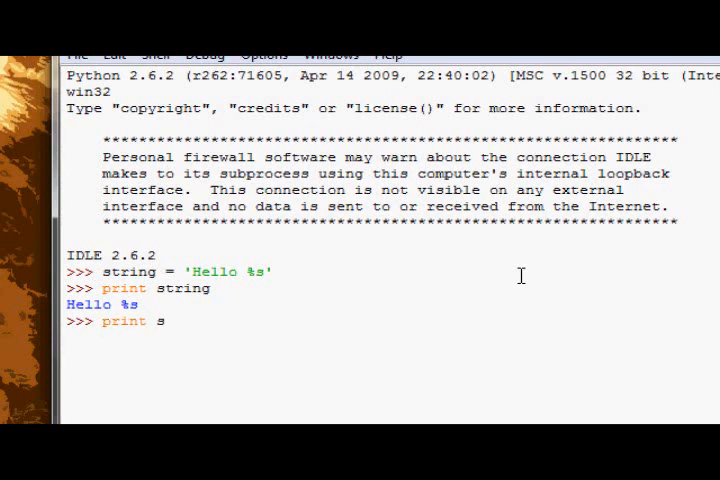
pyautogui.write('tring')
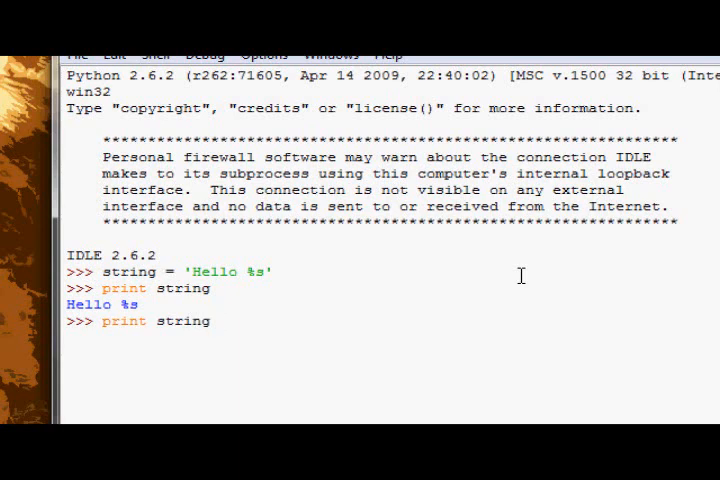
pyautogui.write('%')
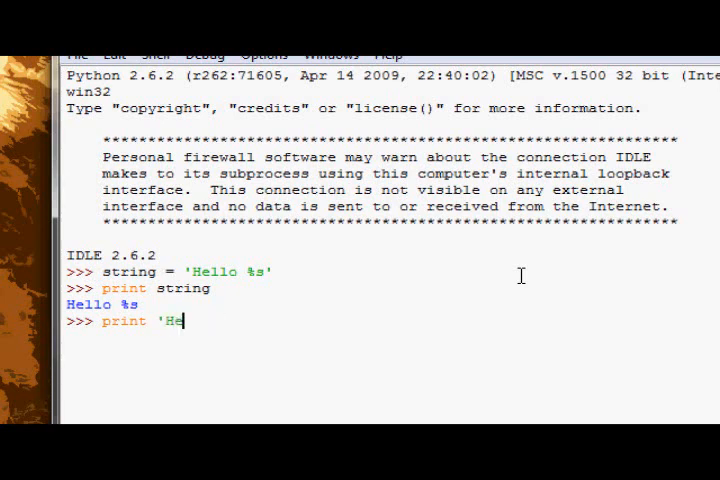
pyautogui.write('llo')
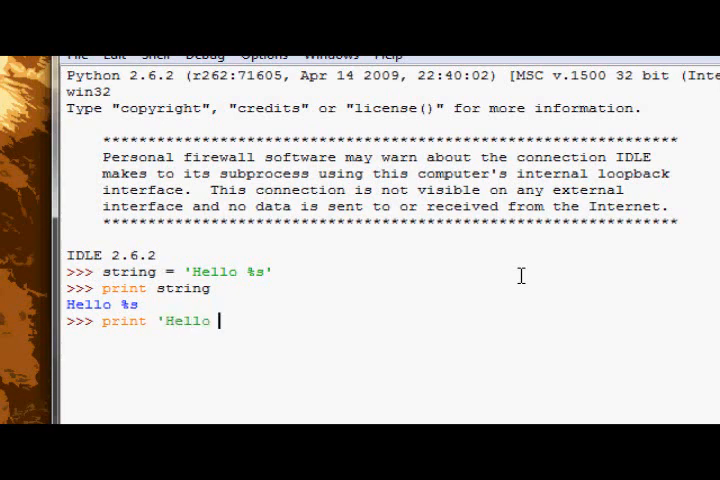
pyautogui.write("%s'")
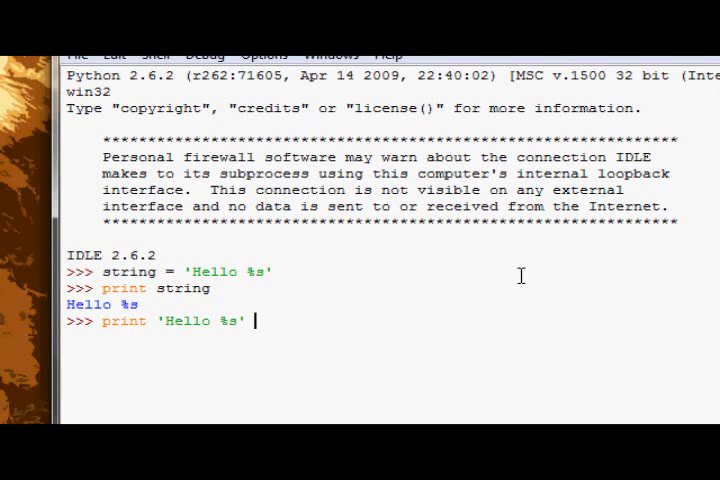
pyautogui.write('%')
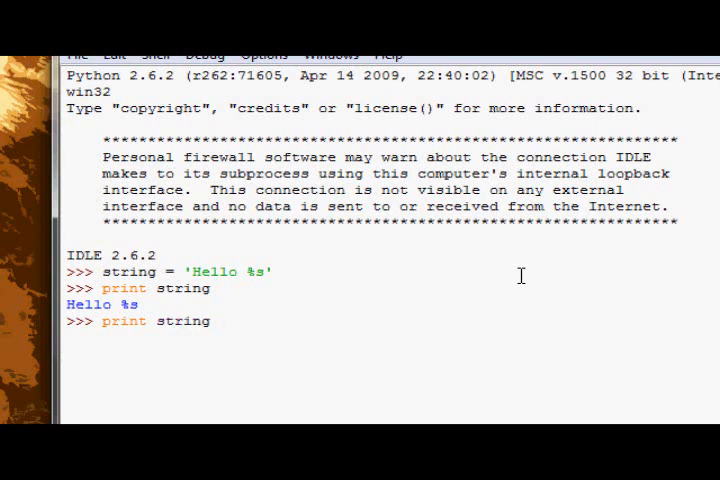
pyautogui.write('%')
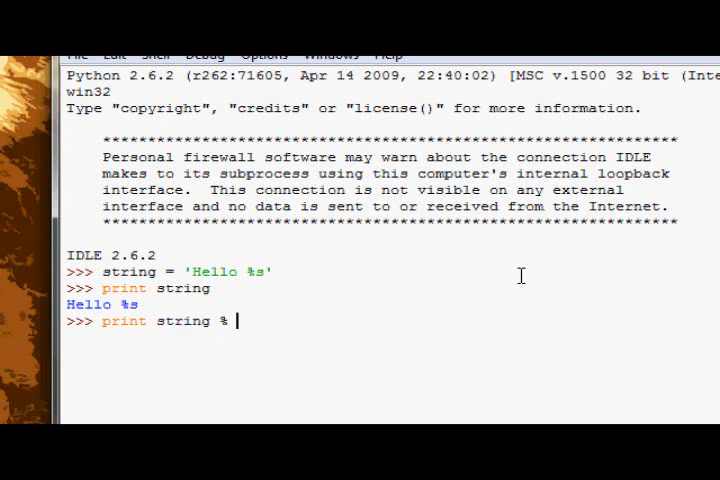
pyautogui.write("'")
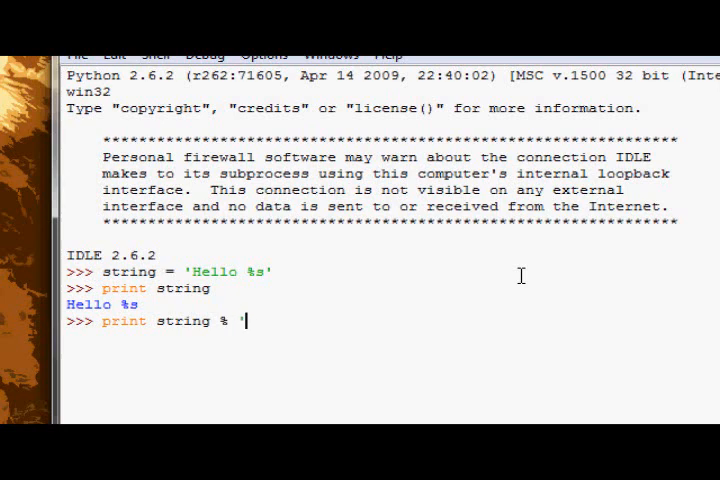
pyautogui.write("World'")
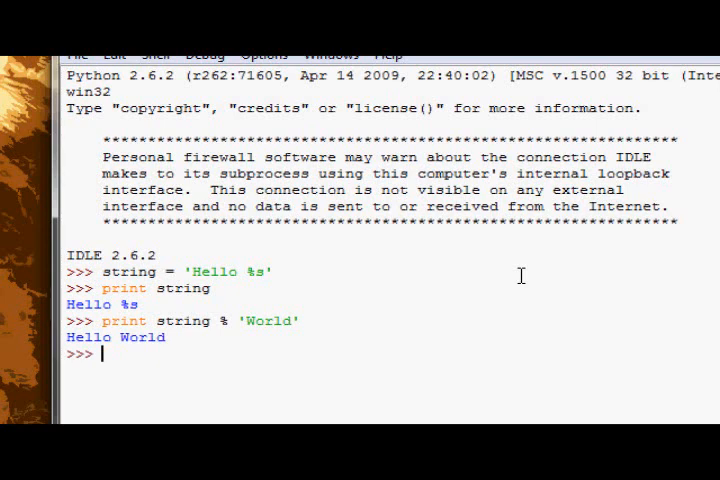
# Print string % 'Asib' to show Hello Asib, then begin a new string assignment
pyautogui.write('print')
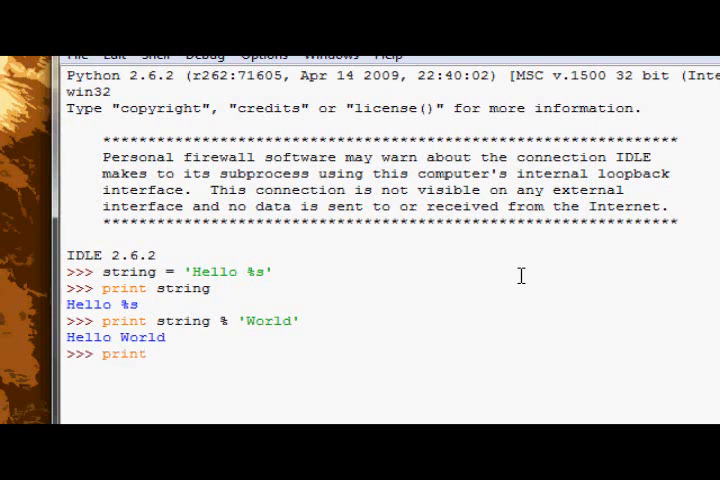
pyautogui.write('string')
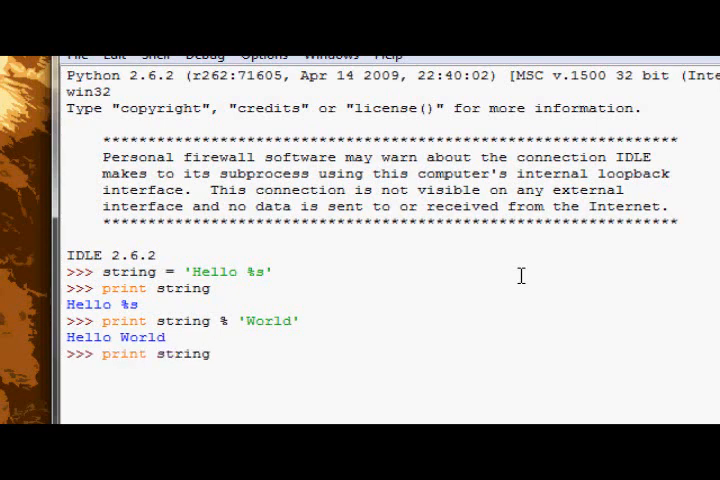
pyautogui.write("% 'Asib'")
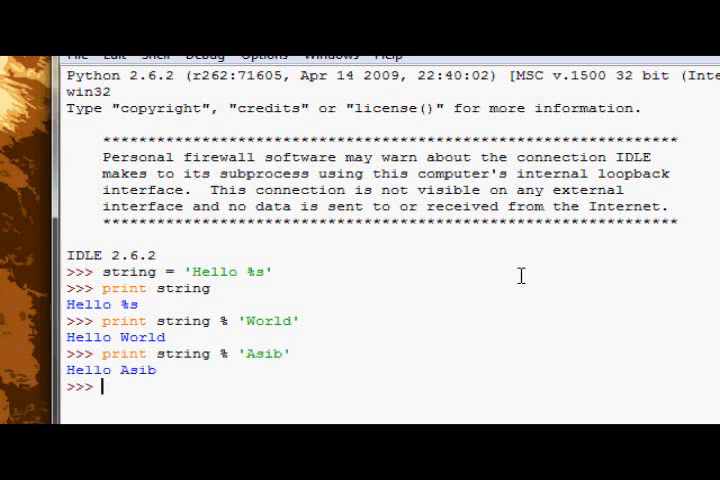
pyautogui.write('string =')
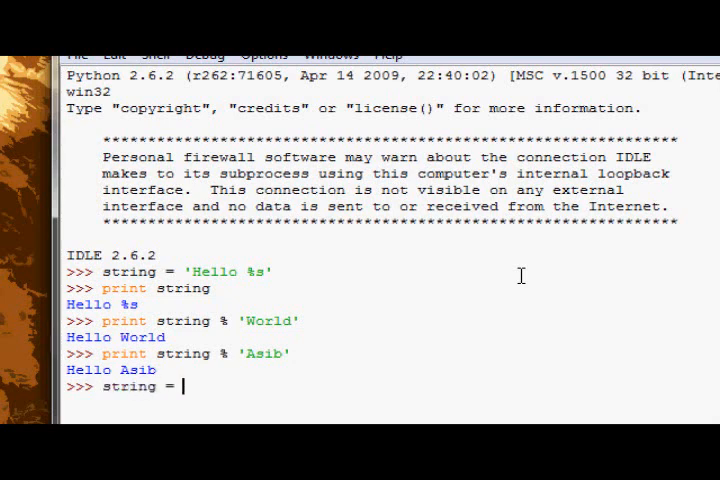
# Assign 'Hello %s, how was your %s?' and print with 'Asib', 'Month' unparenthesized, raising a TypeError
pyautogui.write("'Hello %s, h")
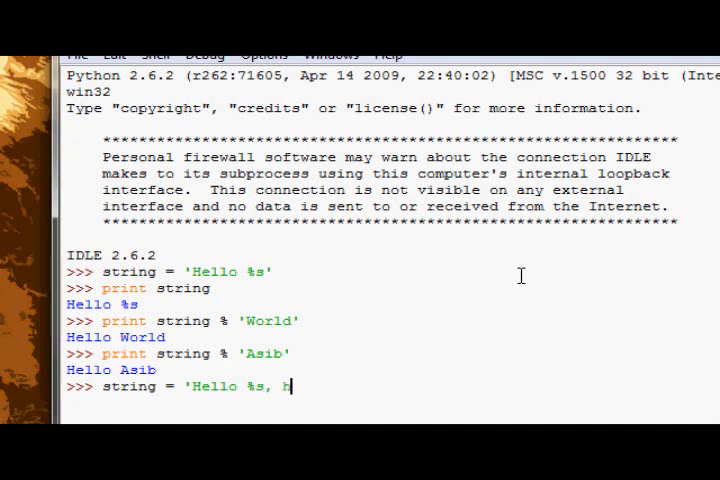
pyautogui.write('ow was your')
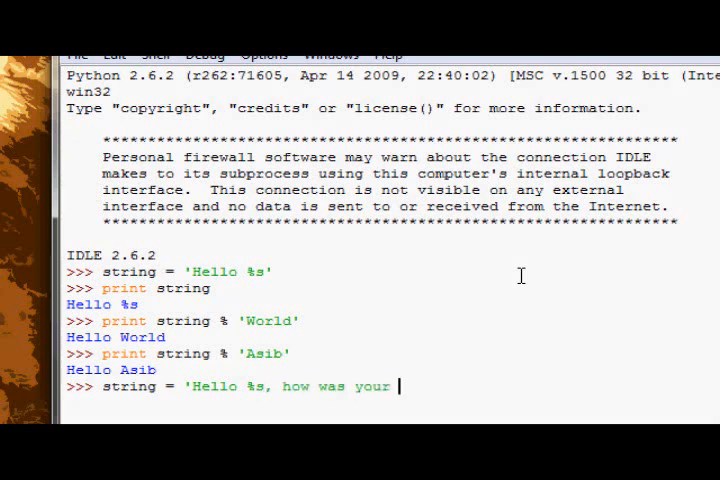
pyautogui.write('%s')
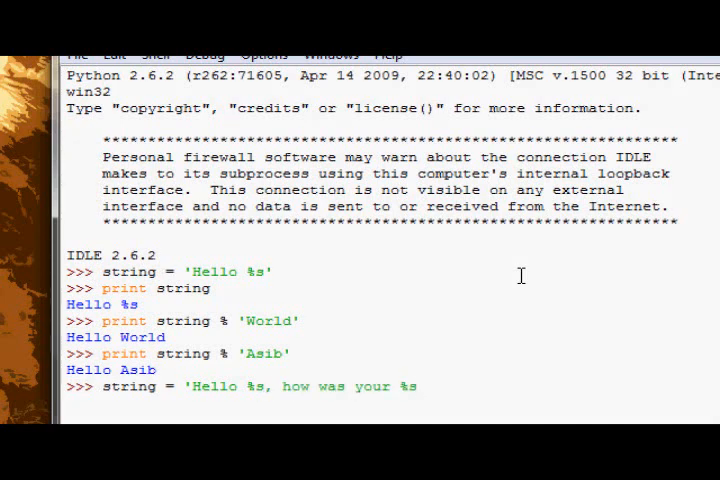
pyautogui.write('?')
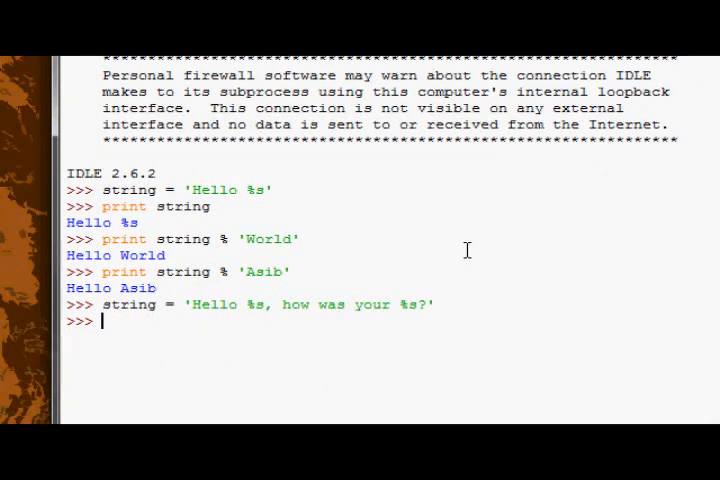
pyautogui.write('print string')
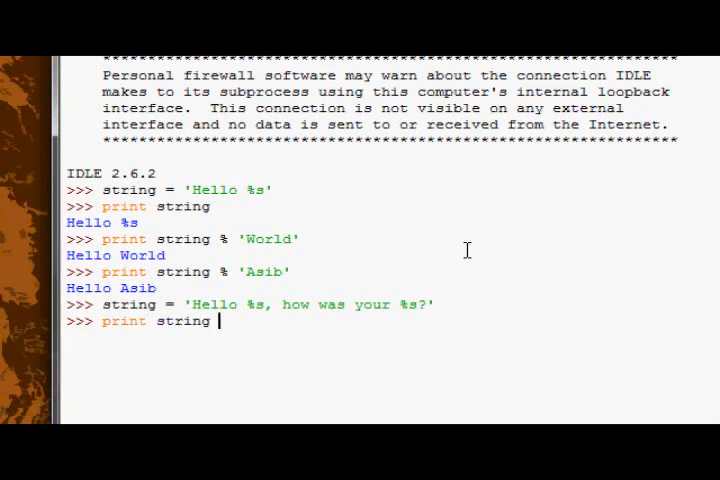
pyautogui.write("% 'Asib', 'M")
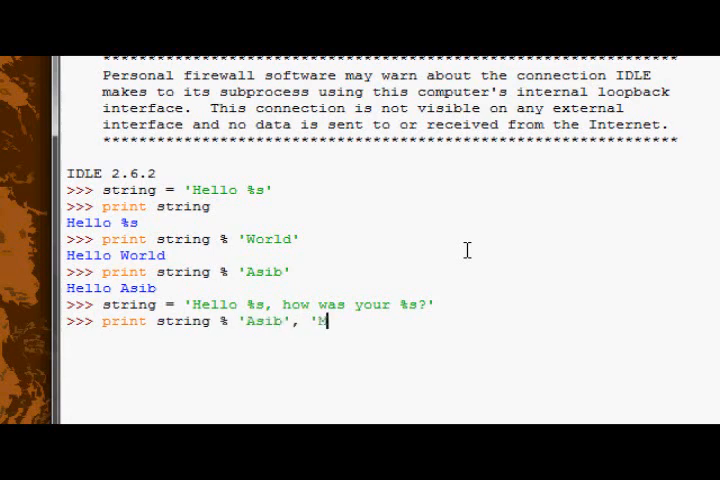
pyautogui.press('Return')
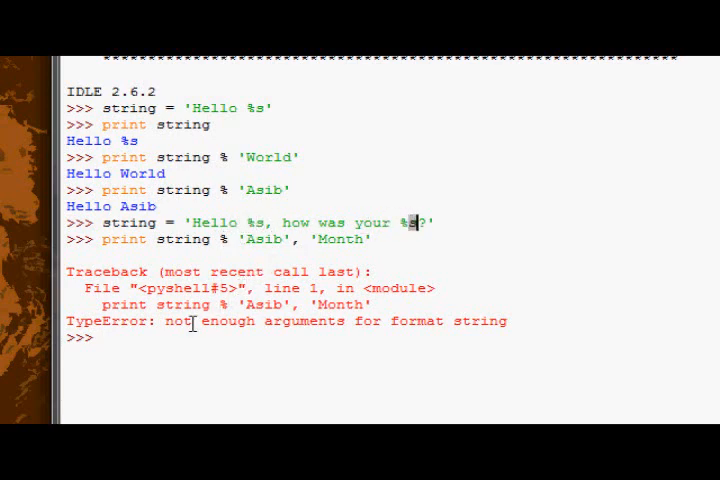
# Wrap 'Asib', 'Month' in a tuple so the print shows Hello Asib, how was your month?
pyautogui.scroll(-3)
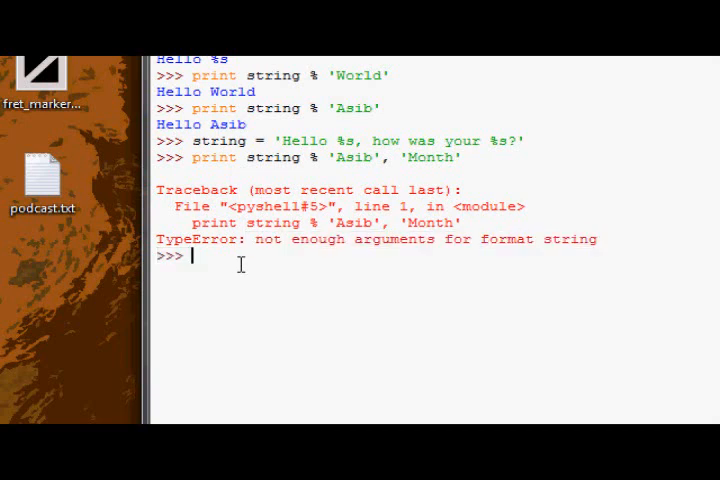
pyautogui.write("print string % 'Asib', 'Month'")
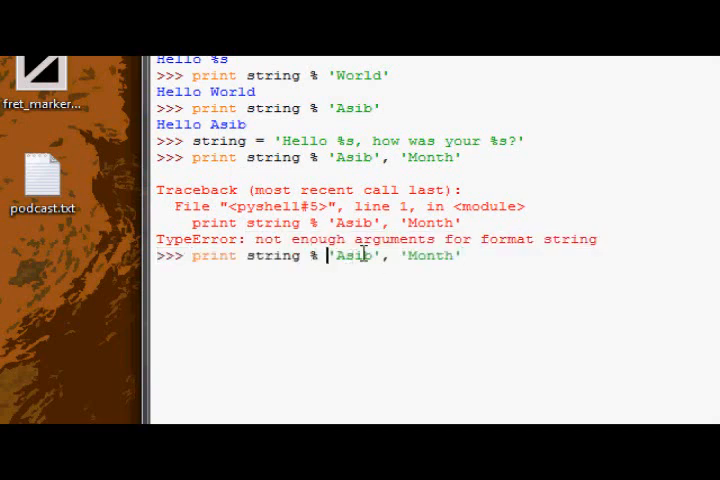
pyautogui.write('(')
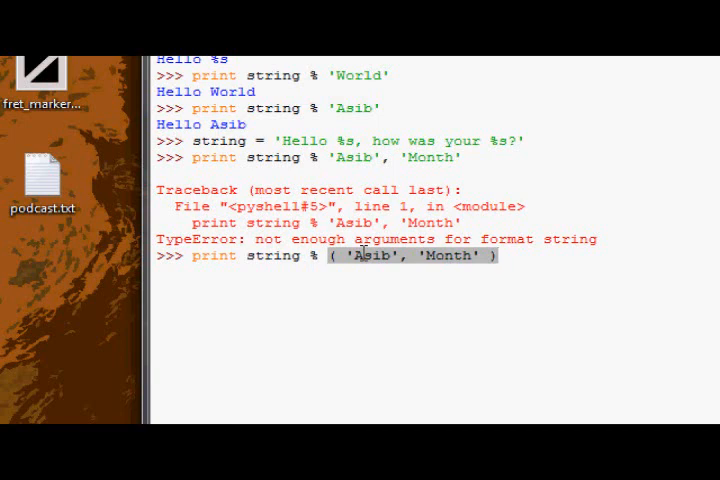
pyautogui.press('Return')
pyautogui.write("print string % ( 'Asib', 'month' )")
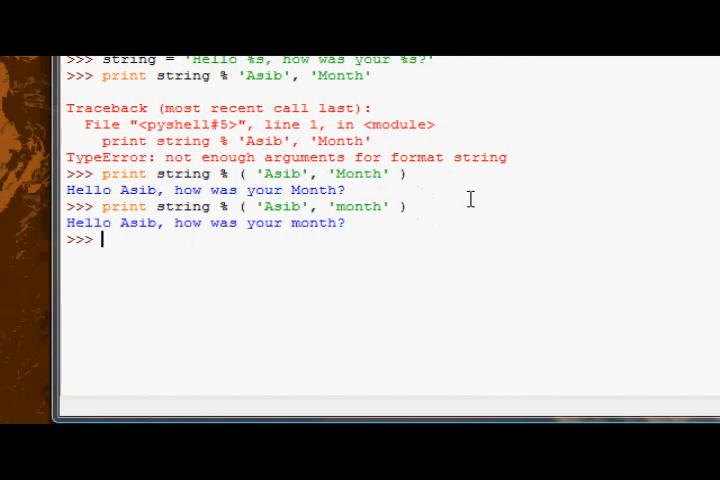
pyautogui.moveTo(516, 196)
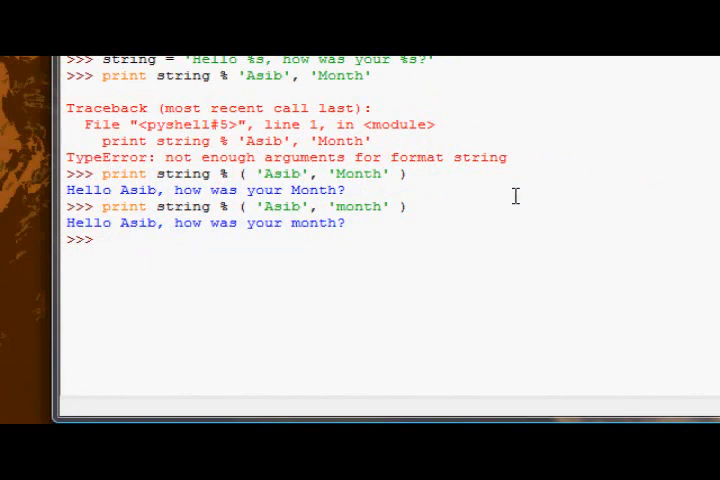
# Assign 'My number is %i', import pi from math, and print string % pi to show 3
pyautogui.write('string')
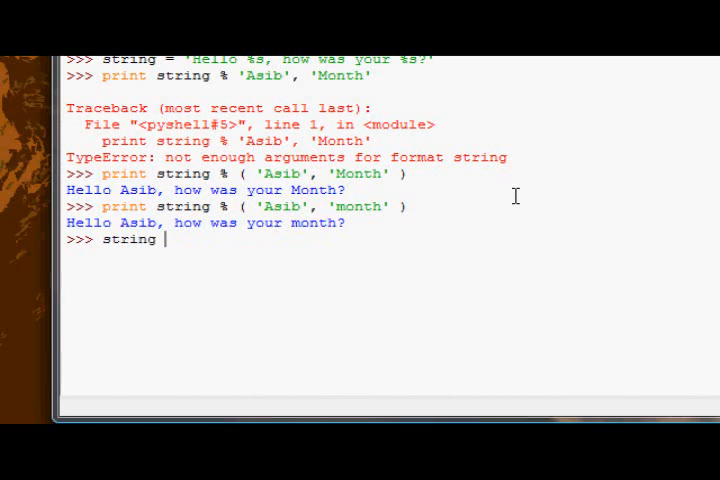
pyautogui.write("= 'My numbe")
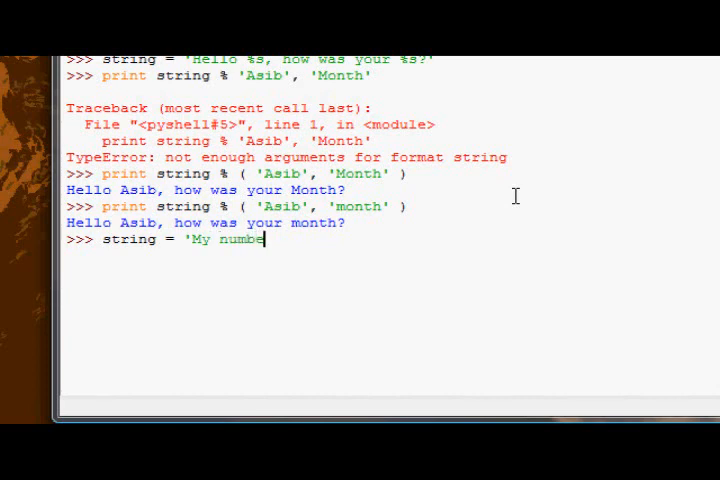
pyautogui.write('r is')
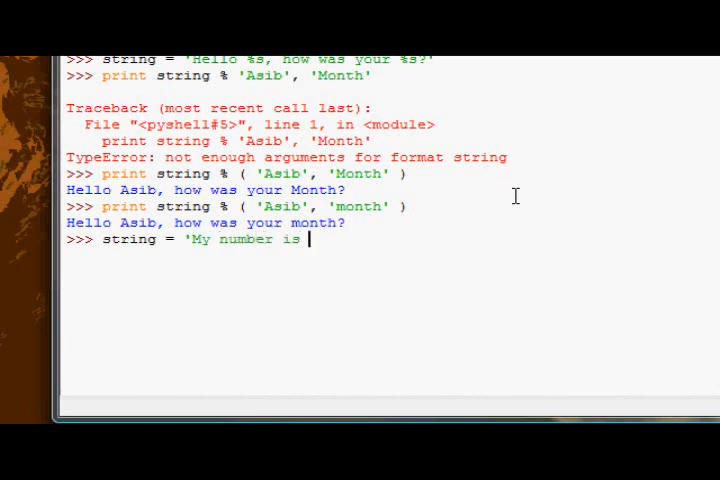
pyautogui.write('%i')
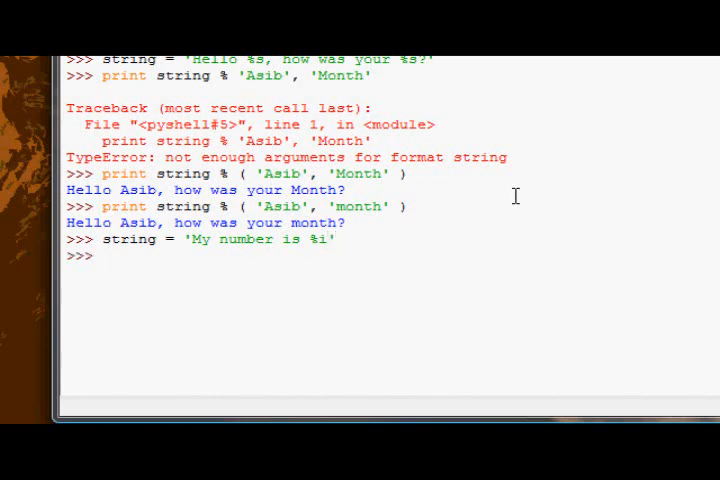
pyautogui.write('from')
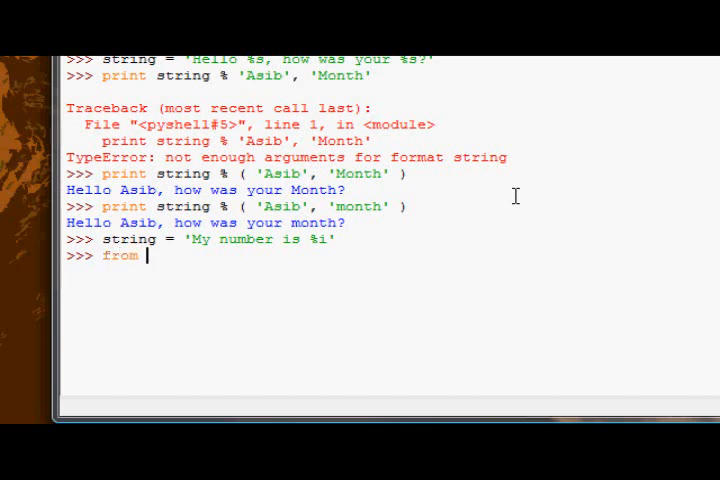
pyautogui.write('math import pi')
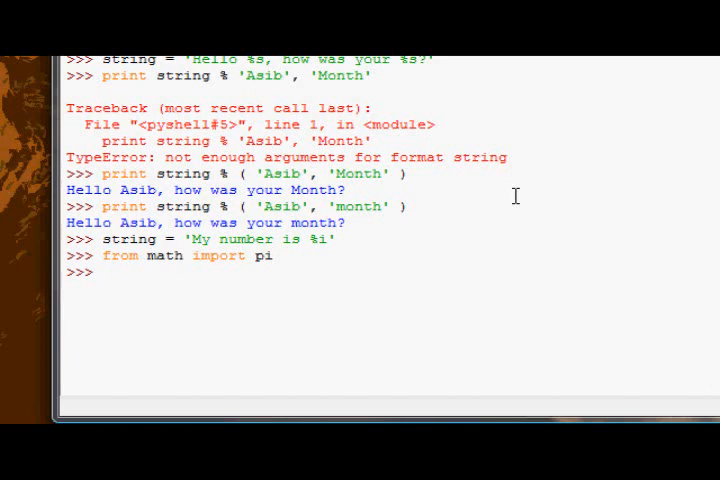
pyautogui.write('print st')
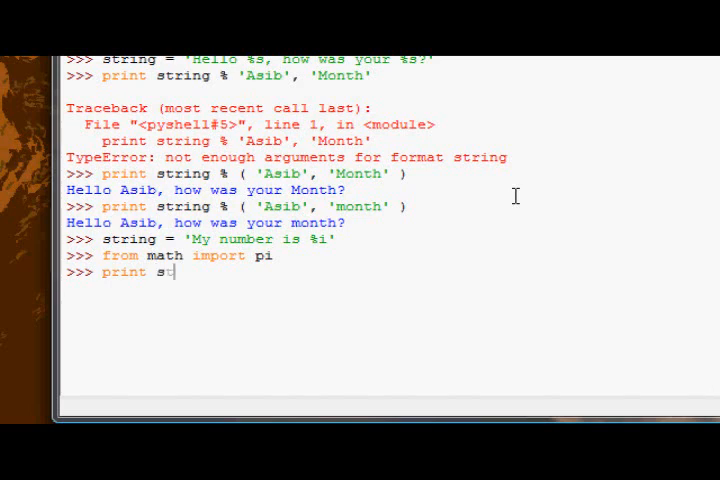
pyautogui.write('tring % pi')
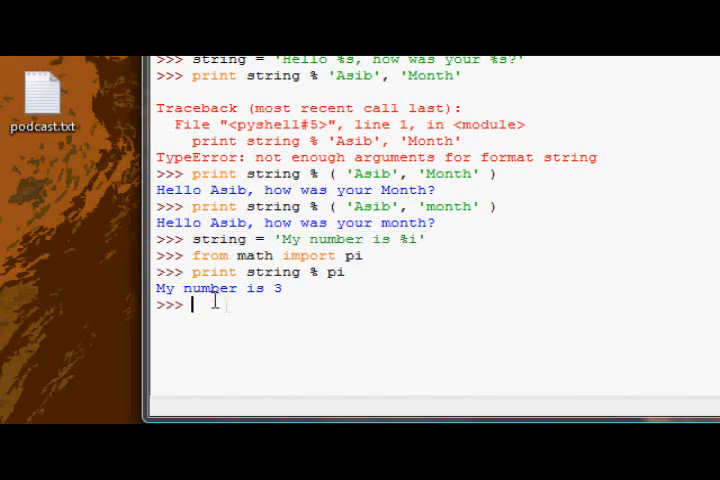
# Reassign 'My number is %f', print string % pi to show 3.141593, then evaluate pi raw
pyautogui.write("string = 'My number is %f'")
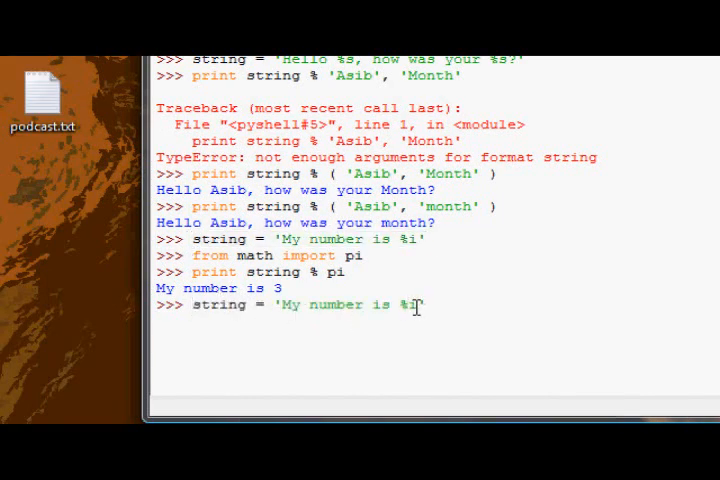
pyautogui.press('enter')
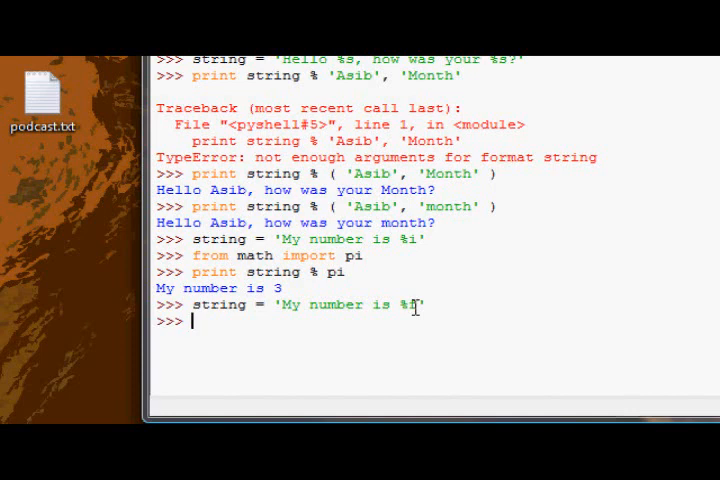
pyautogui.write('print string')
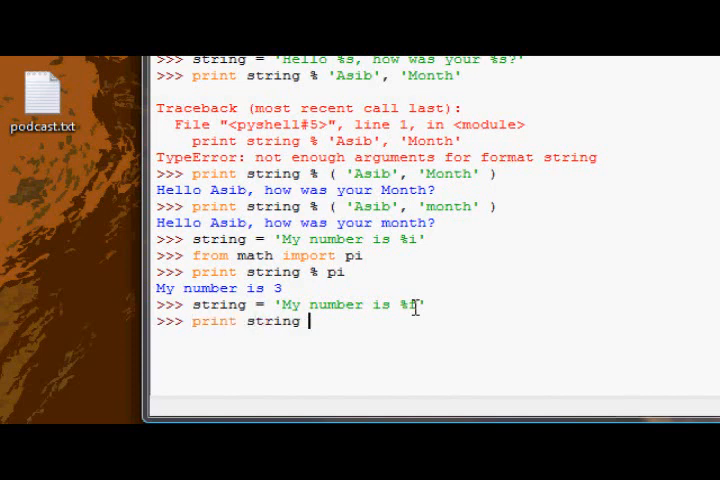
pyautogui.press('enter')
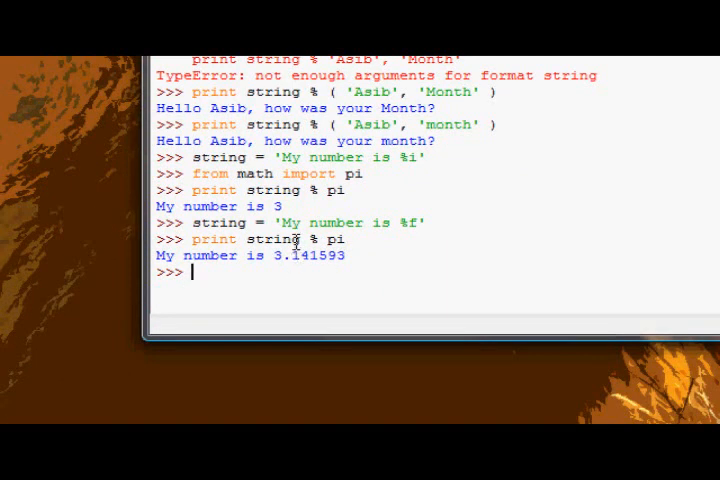
pyautogui.write('pi')
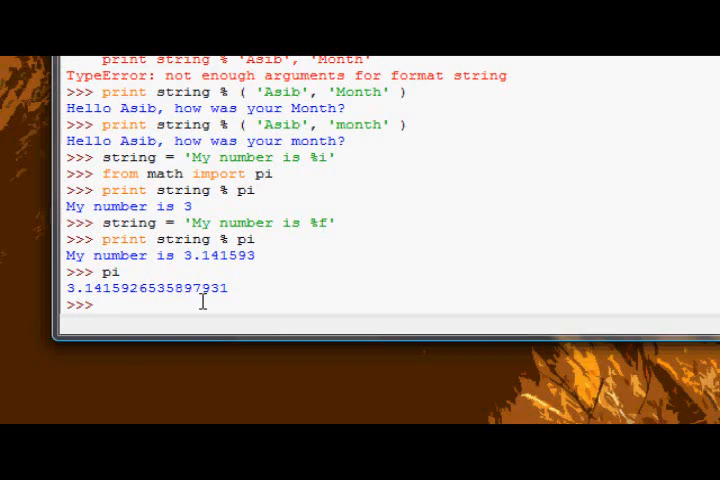
# Assign 'My number is %.8f' and print string % pi to show 3.14159265, then 3.142 with %.3f
pyautogui.write('string')
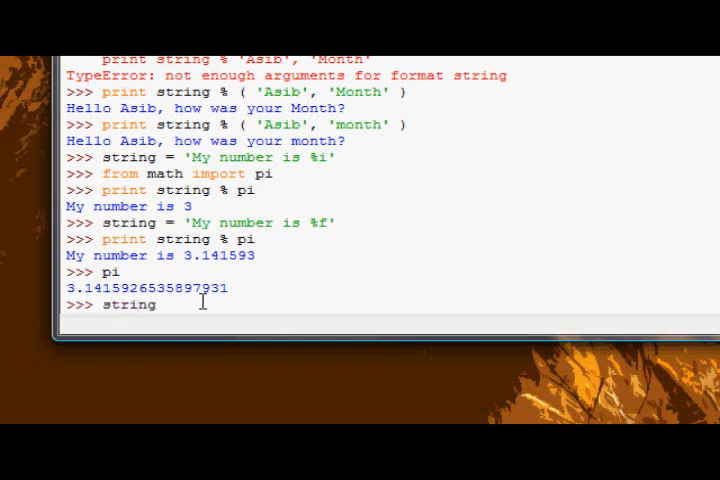
pyautogui.write("= 'My b")
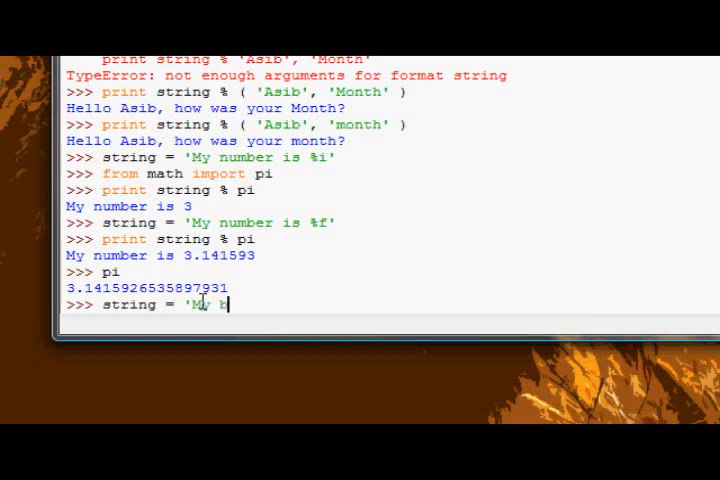
pyautogui.write('number is %')
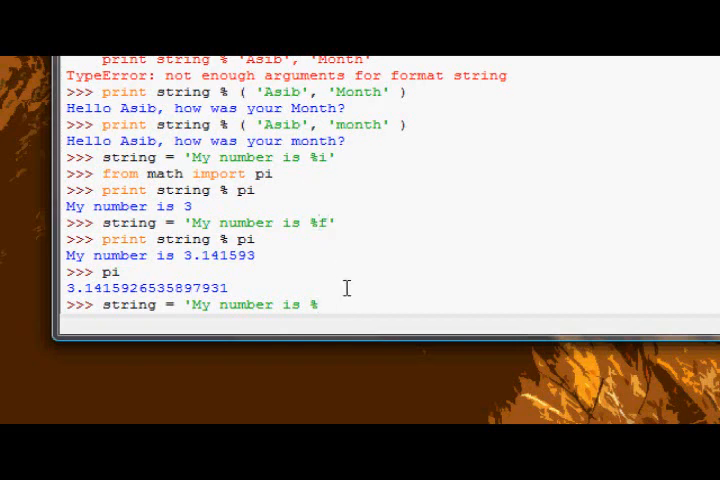
pyautogui.write('.')
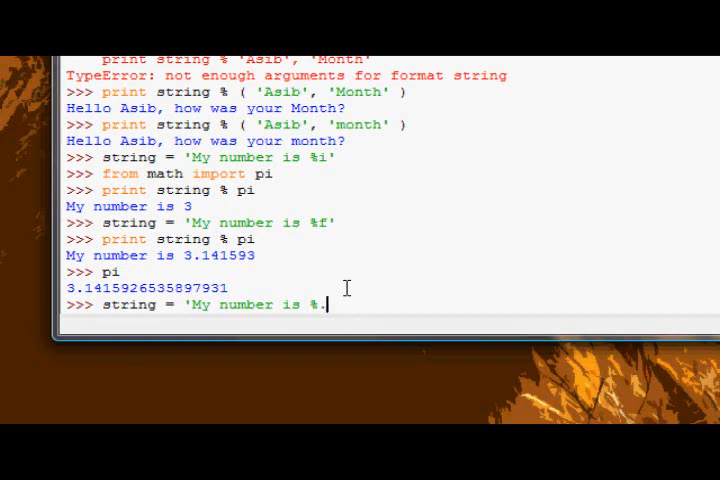
pyautogui.write('8')
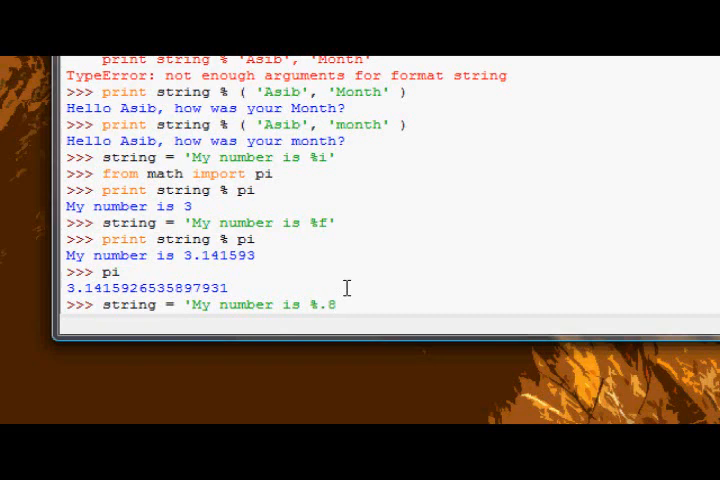
pyautogui.write('f')
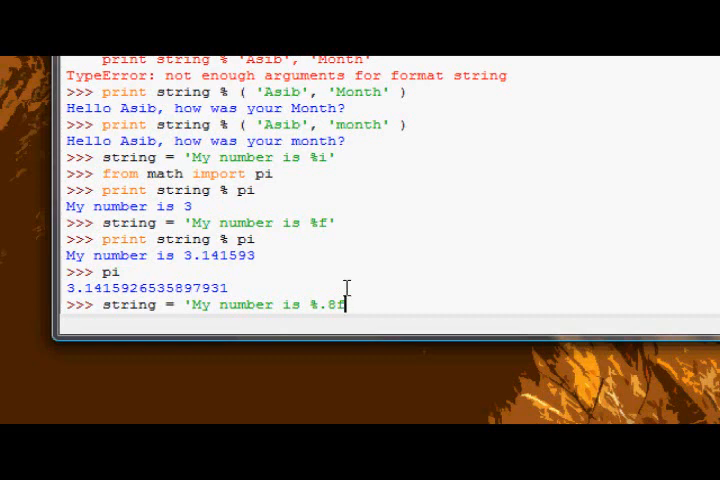
pyautogui.write("'")
pyautogui.write('print ')
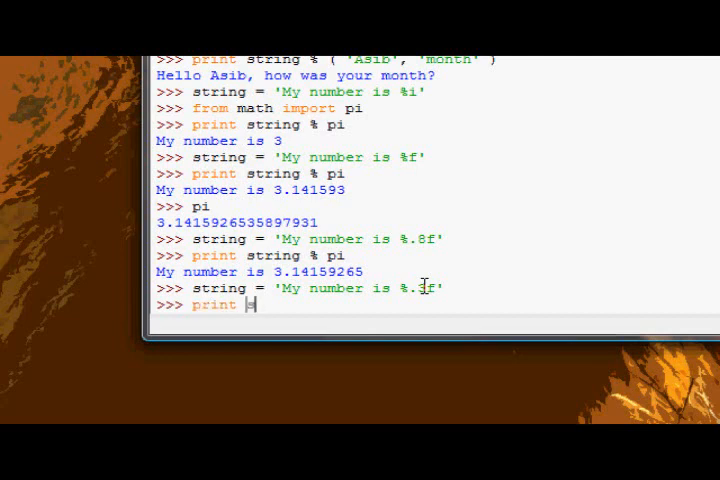
pyautogui.write('string%')
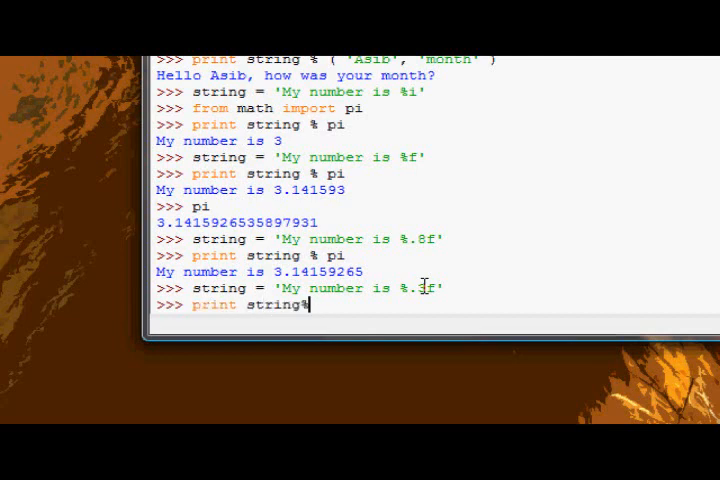
pyautogui.write('pi')
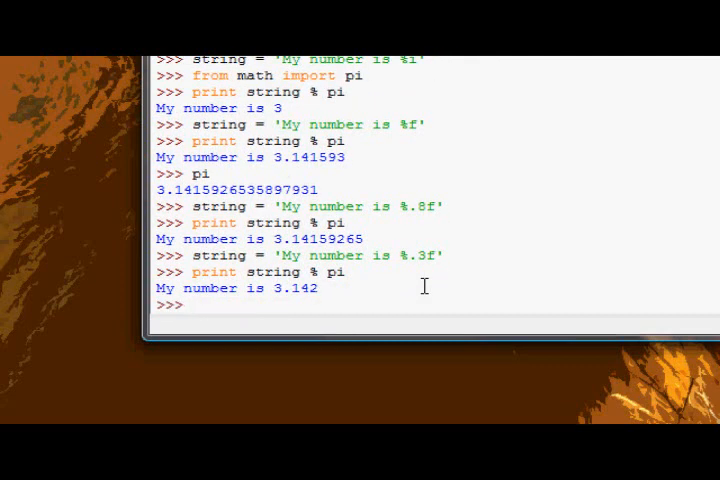
# Type print 'Hello %.3s' % 'World' at the prompt without running it
pyautogui.write('s')
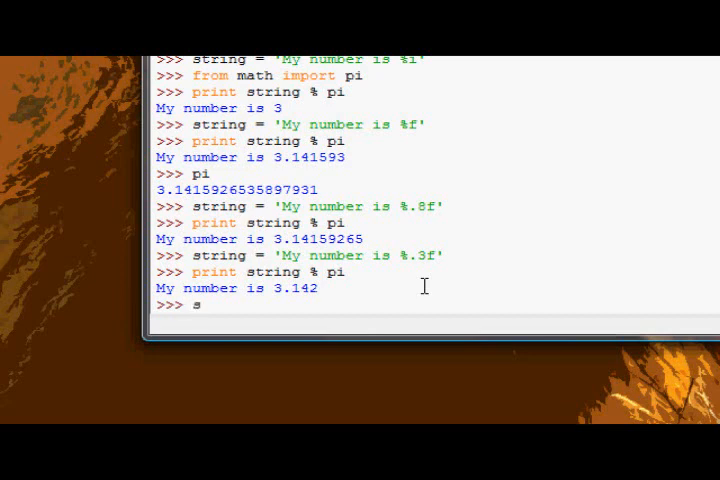
pyautogui.write('tring')
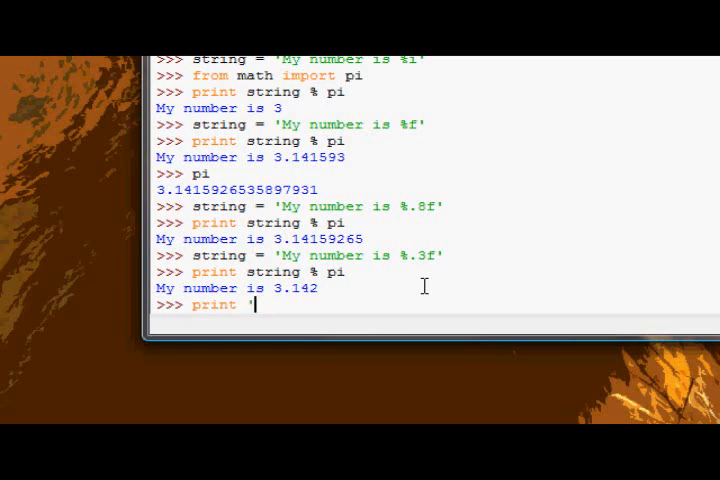
pyautogui.write('Hello')
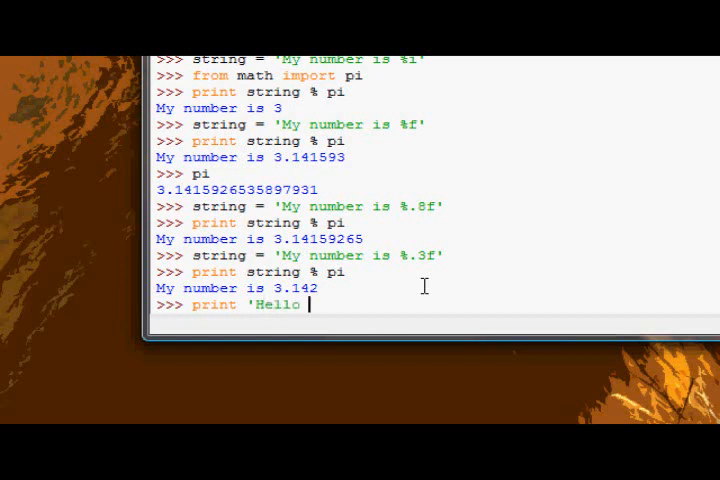
pyautogui.write("%s'")
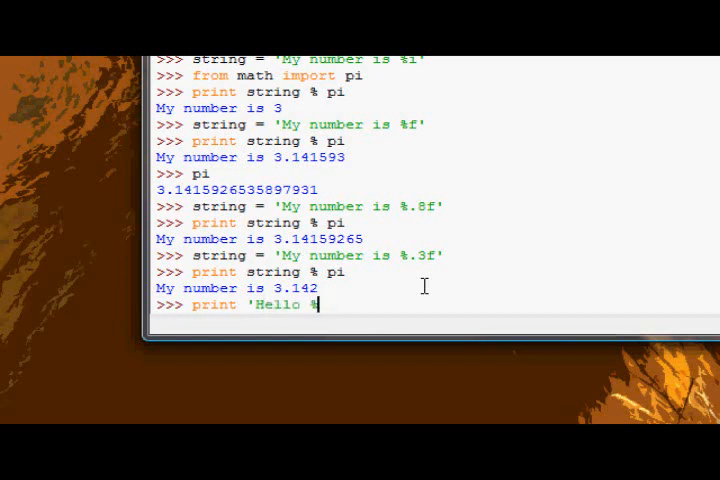
pyautogui.write('.3')
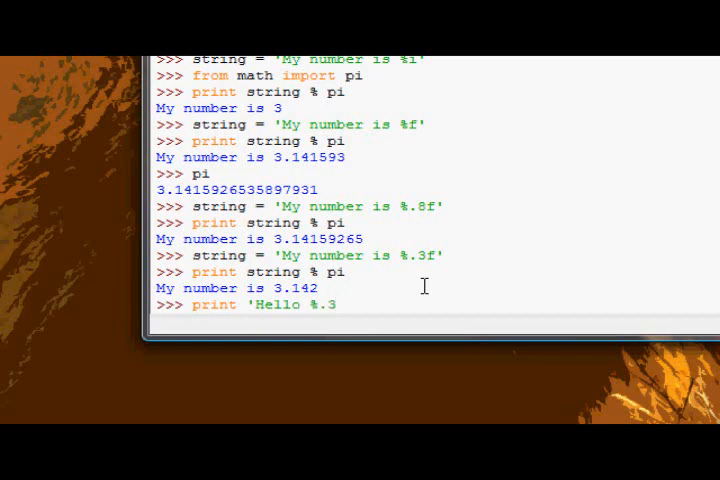
pyautogui.write('s')
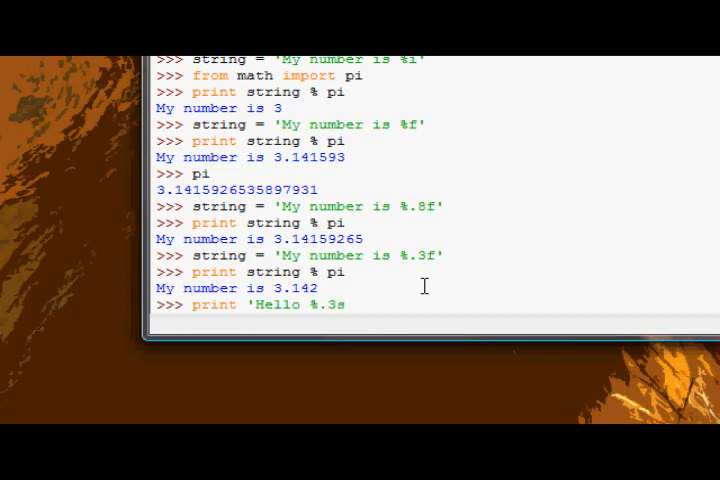
pyautogui.write("'")
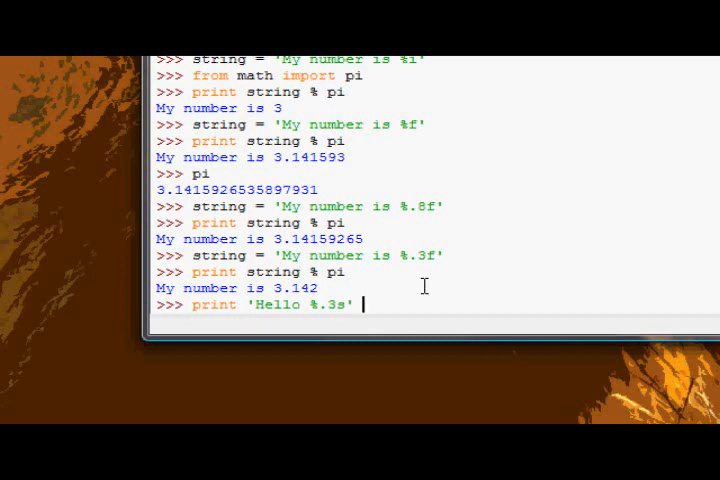
pyautogui.write("% '")
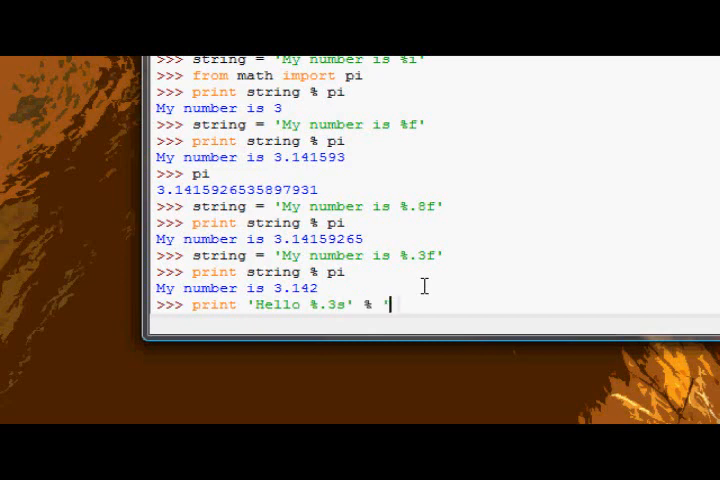
pyautogui.write("World'")
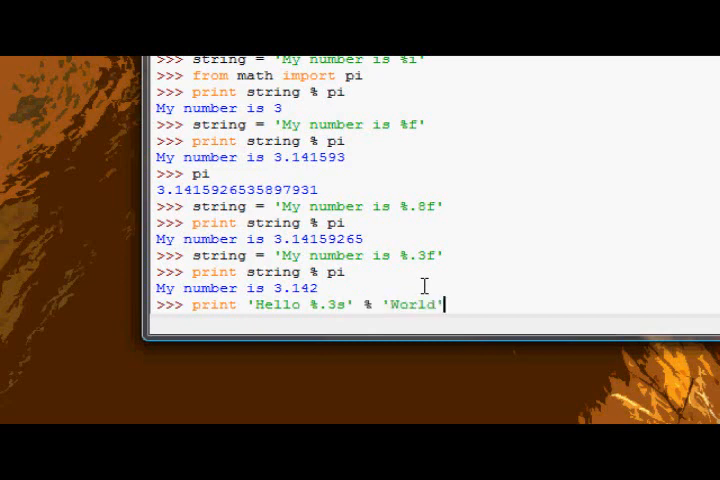